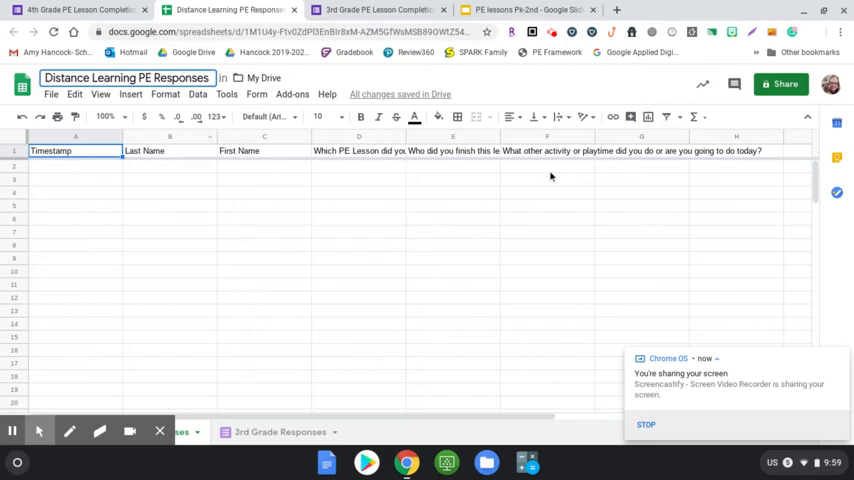
mouse_move(568, 186)
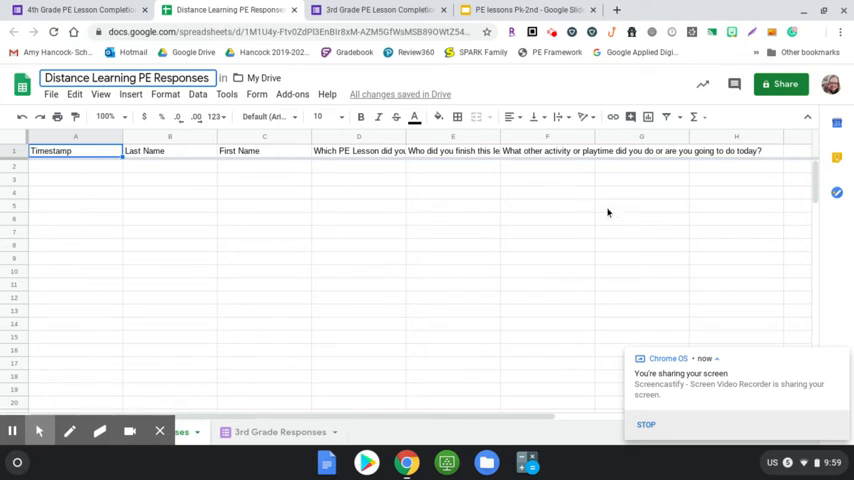
mouse_move(264, 200)
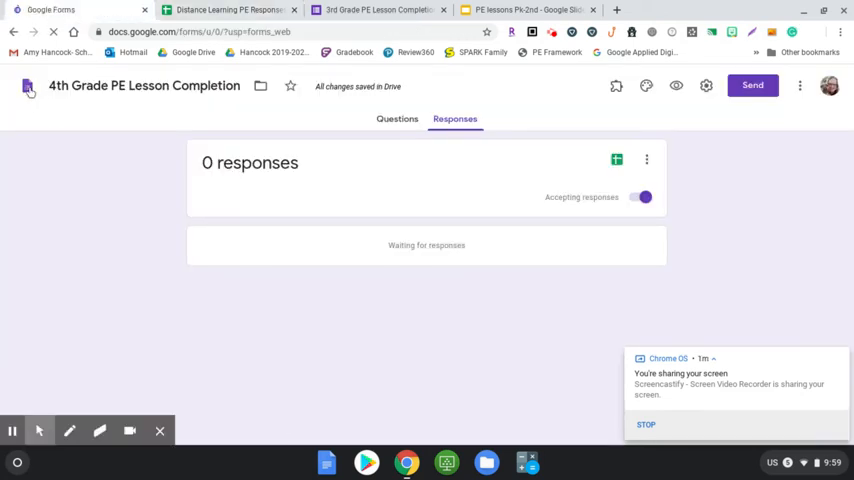
Step: Return to the Forms home page and create a new blank form
click(28, 84)
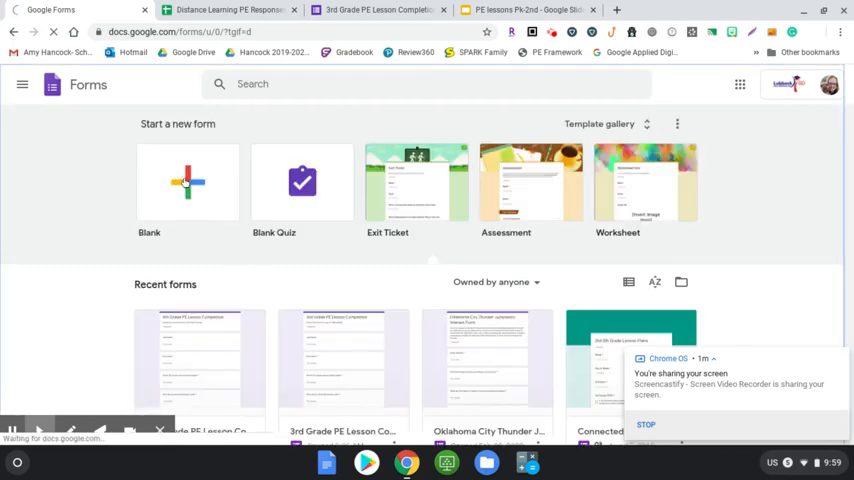
click(188, 182)
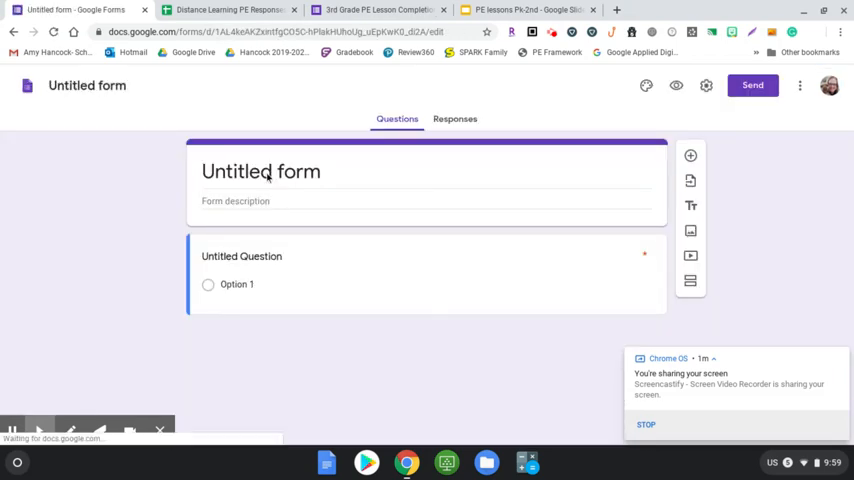
Step: Title the form '5th Grade PE Lesson Completion'
click(242, 256)
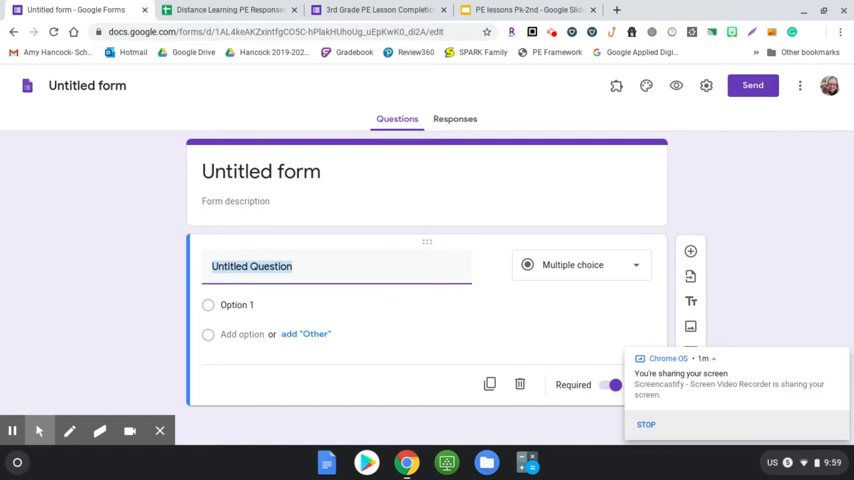
click(260, 172)
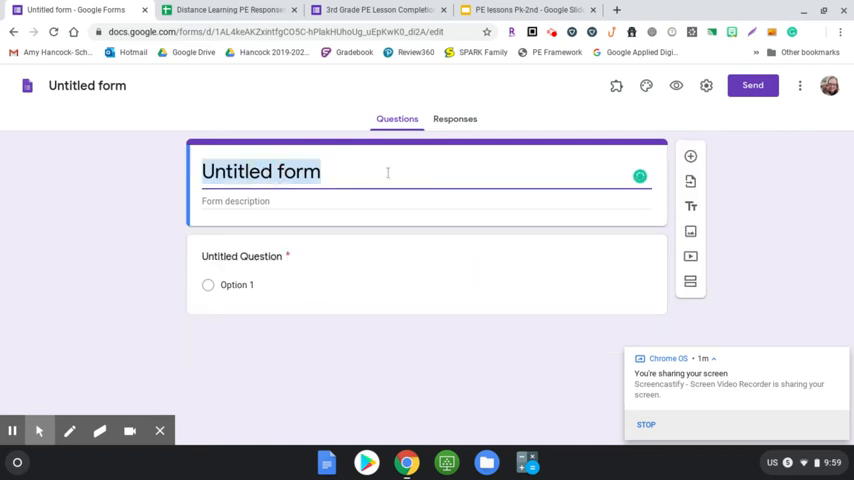
text(5)
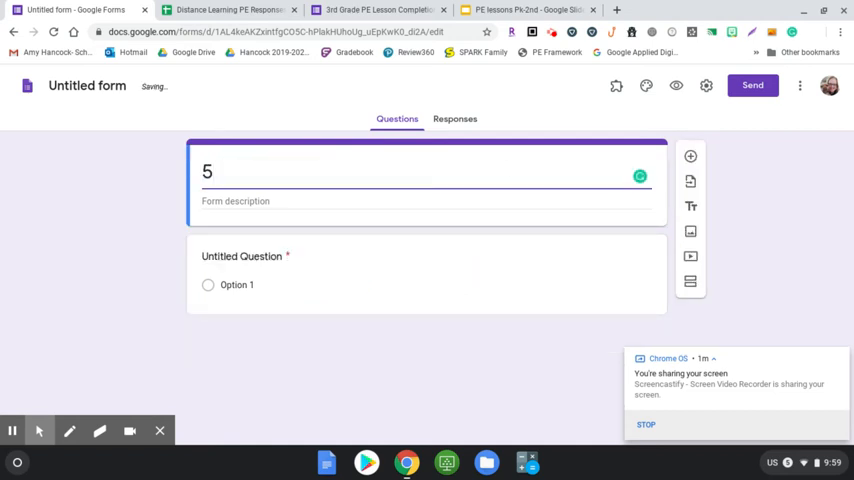
text(th Grad)
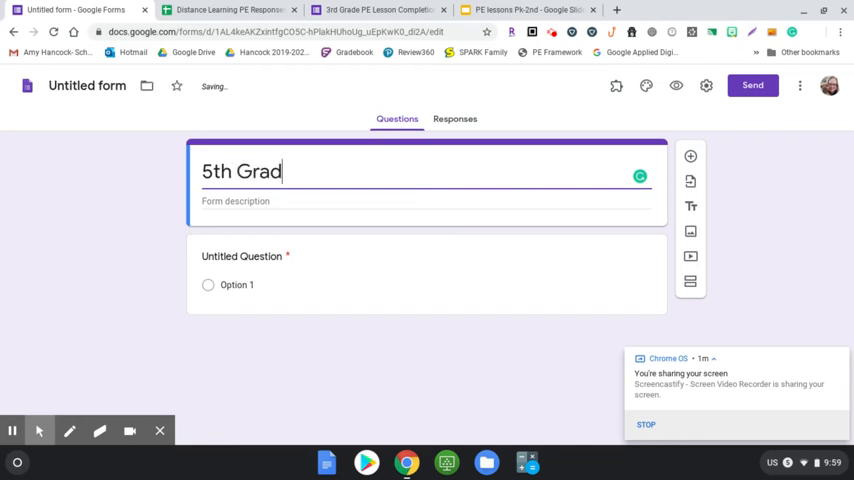
text(e PE Lesson Complet)
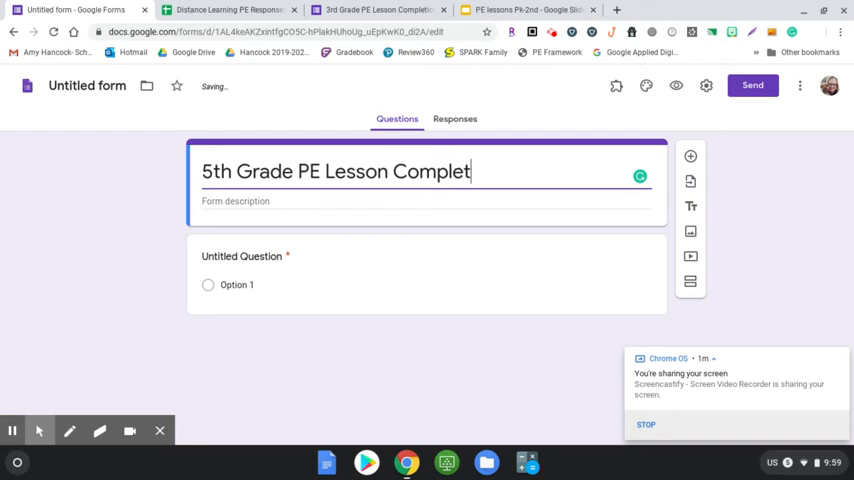
text(ion)
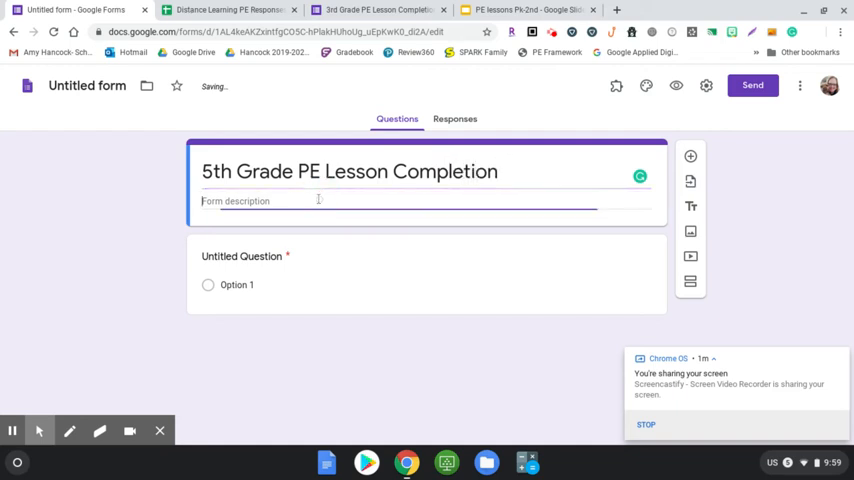
Step: Add the description 'Complete this form if you are in 5TH grade.'
click(328, 200)
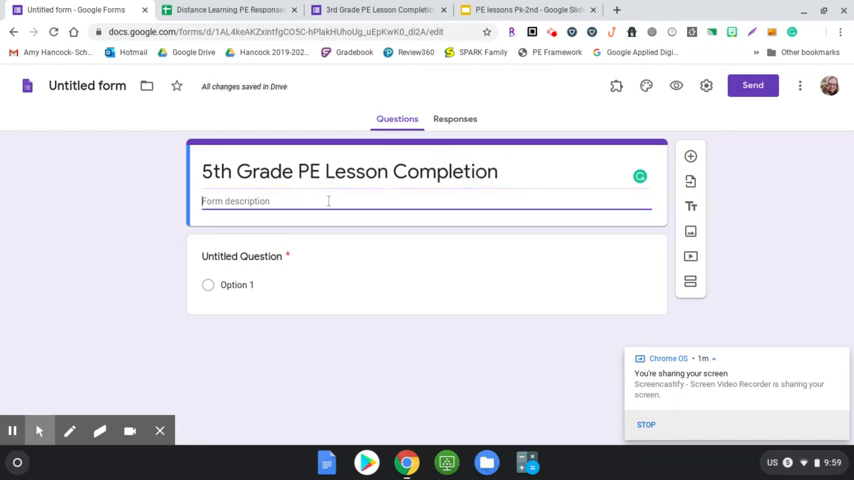
text(Complete th)
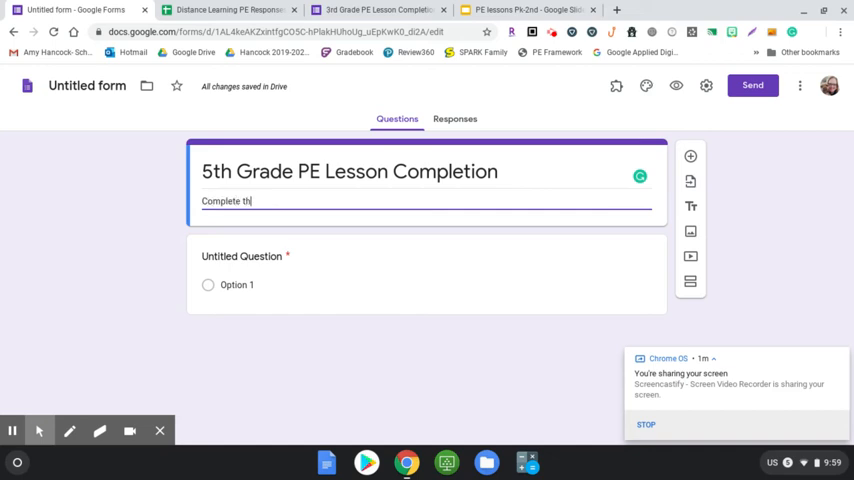
text(is form if you are in FIF)
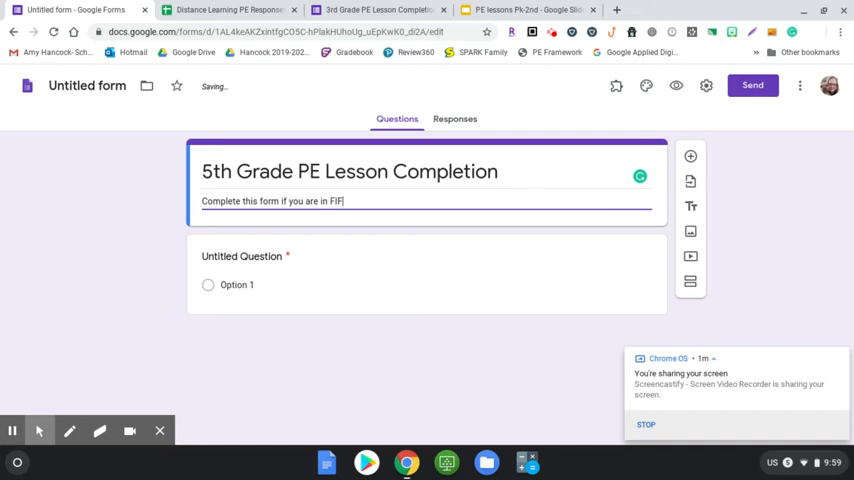
text(TH g)
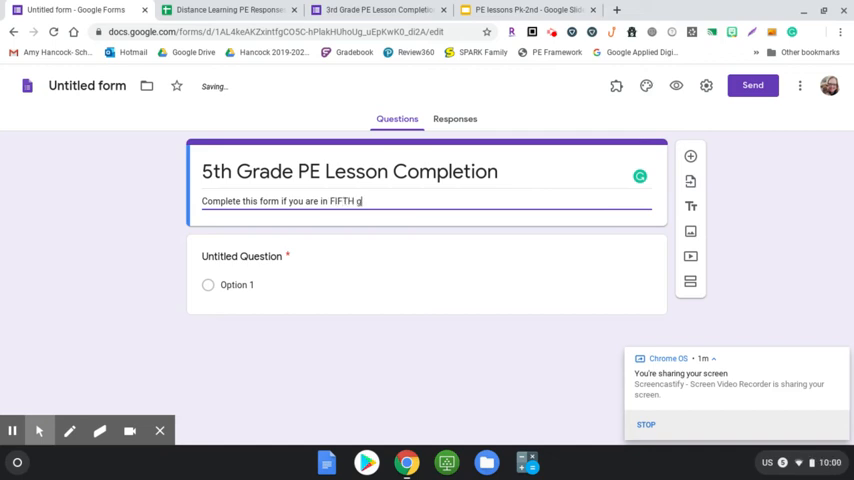
text(rade.)
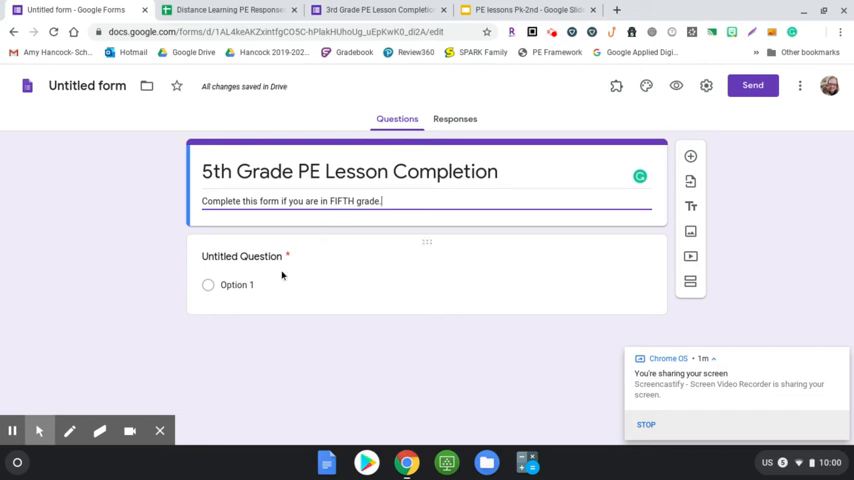
mouse_move(276, 304)
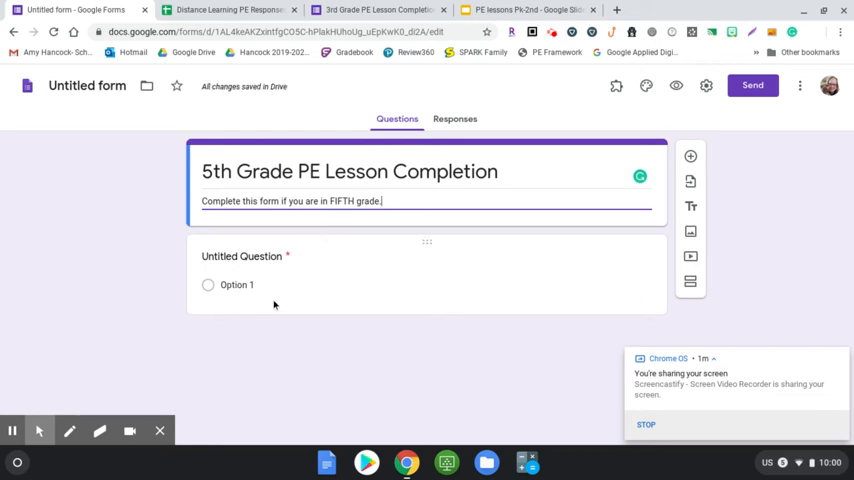
mouse_move(690, 180)
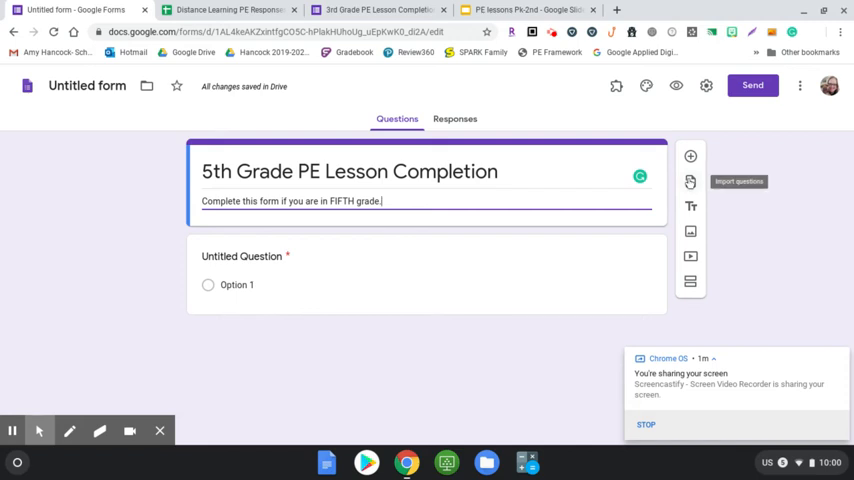
Step: Import all questions from the 4th Grade PE Lesson Completion form, then select the Last Name question
click(690, 180)
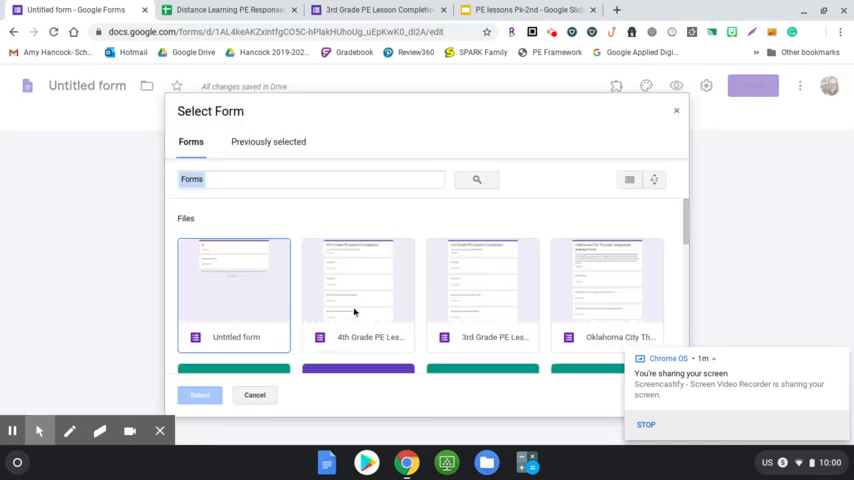
click(200, 394)
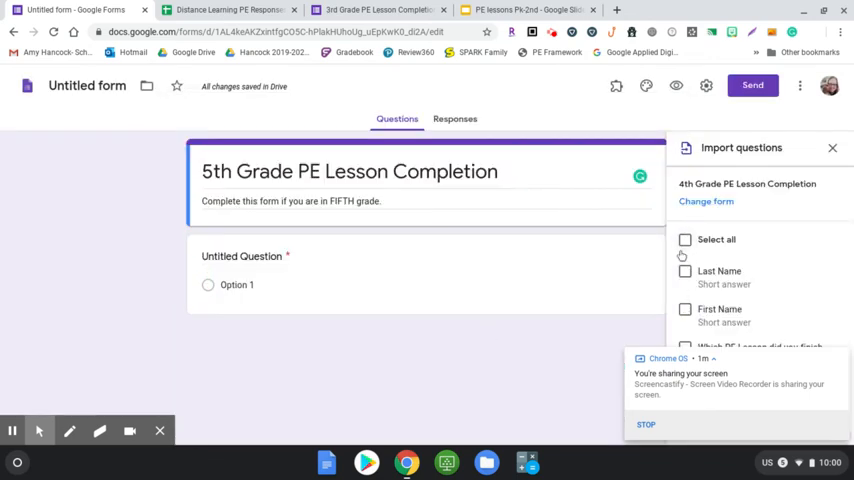
click(684, 228)
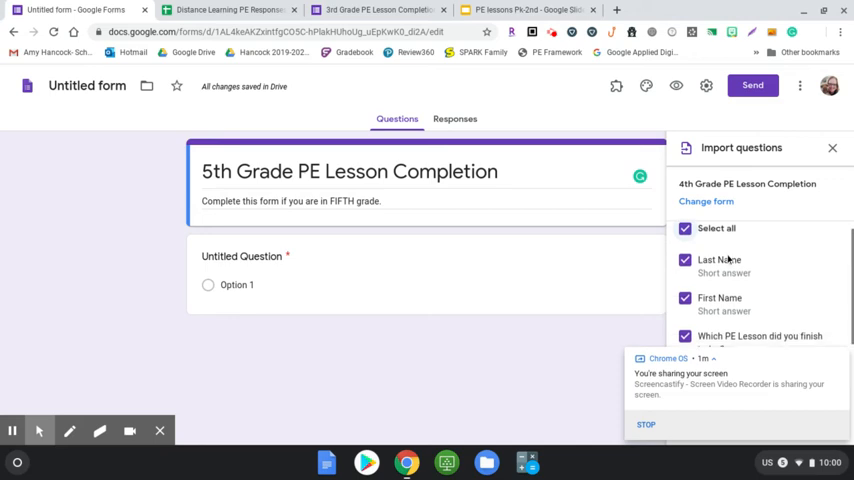
scroll(down, 3)
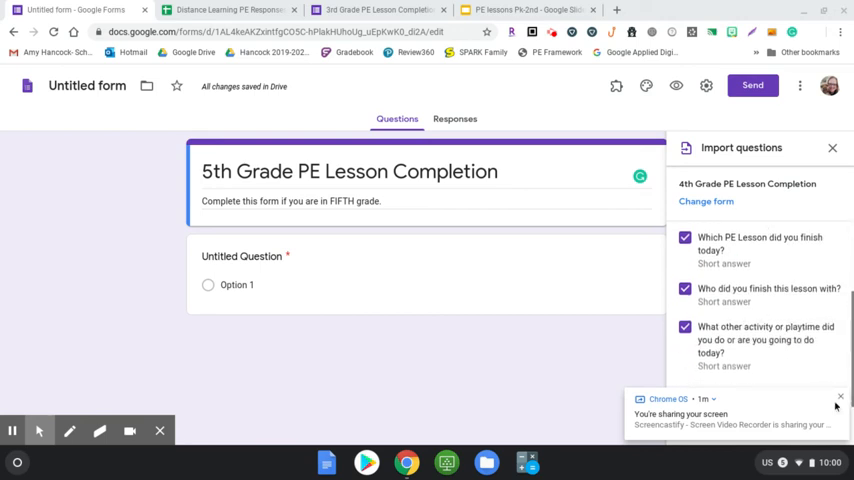
click(840, 396)
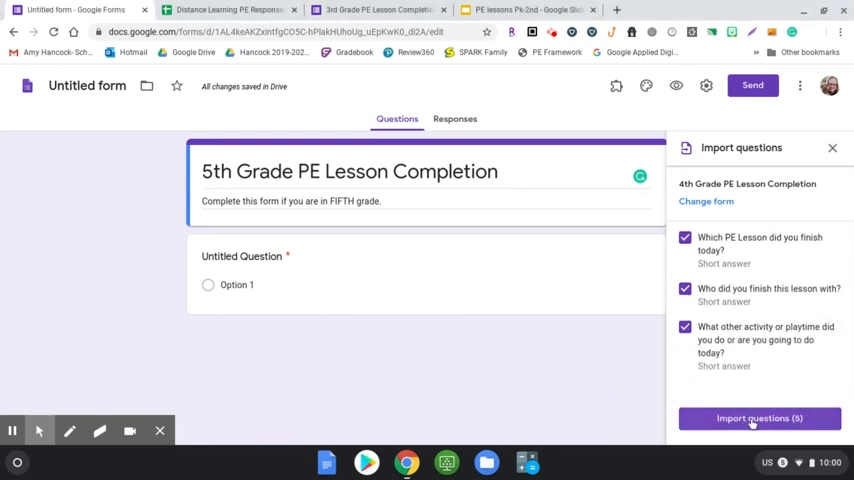
click(760, 418)
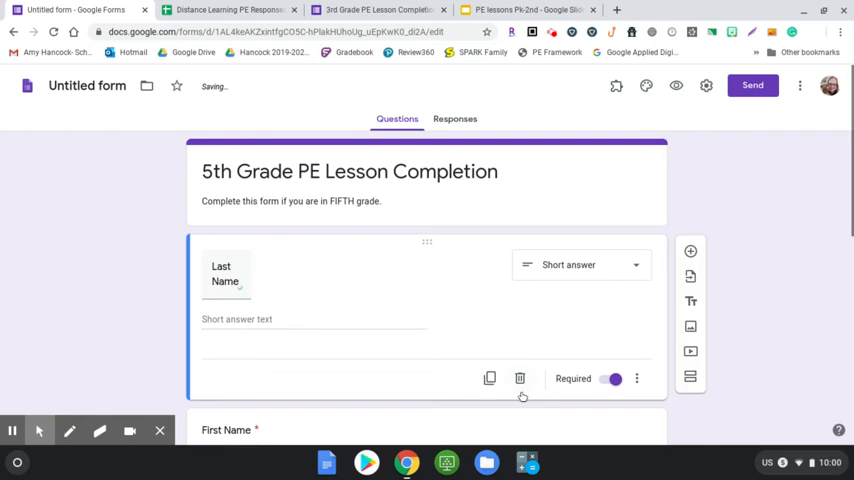
mouse_move(472, 330)
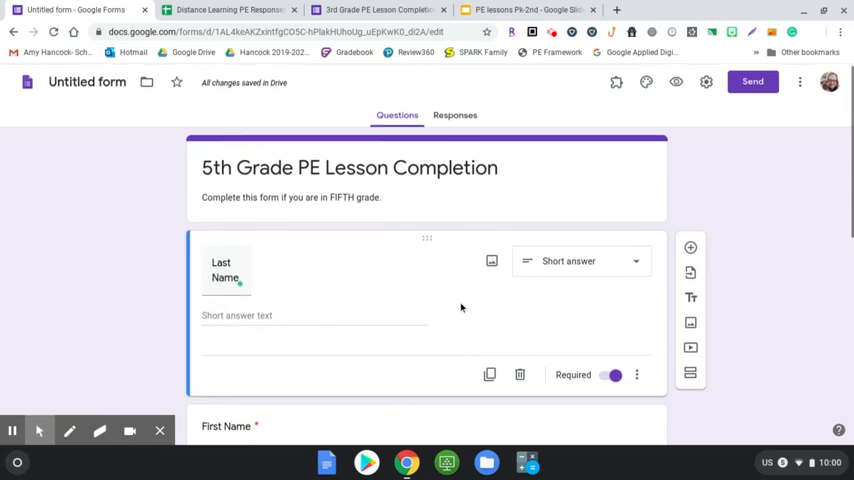
Step: Scroll through the imported questions to review them, keeping Last Name required above First Name
scroll(down, 3)
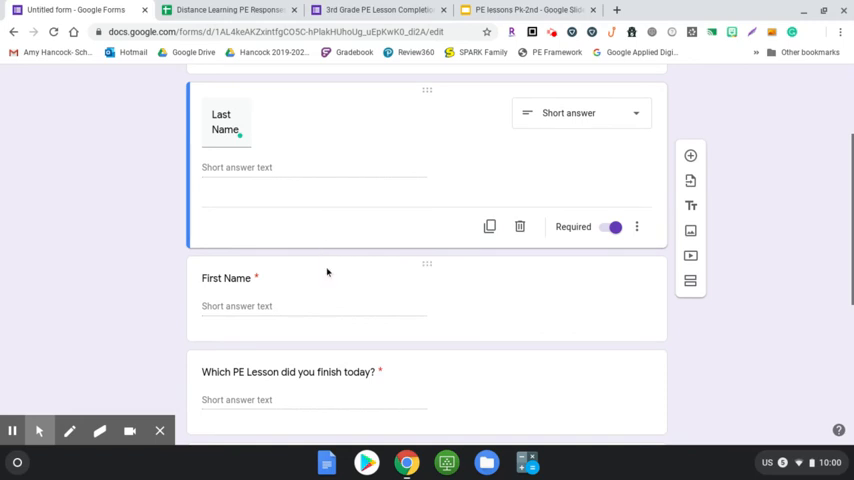
scroll(down, 3)
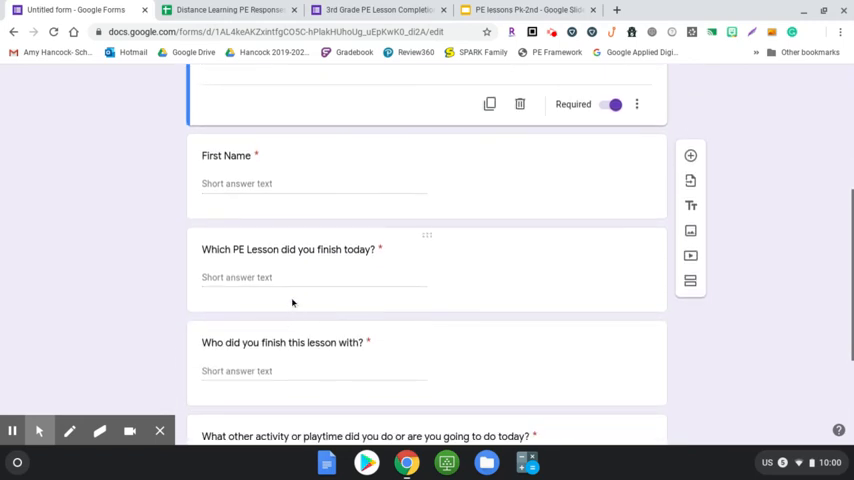
mouse_move(352, 280)
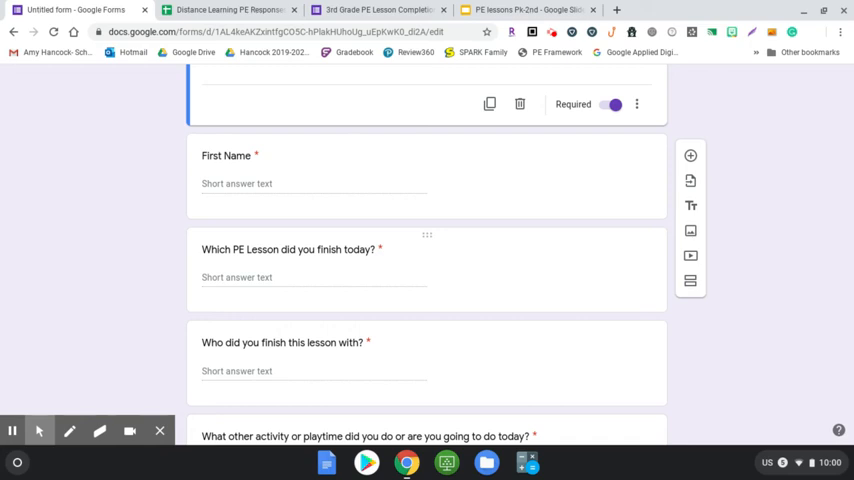
scroll(down, 3)
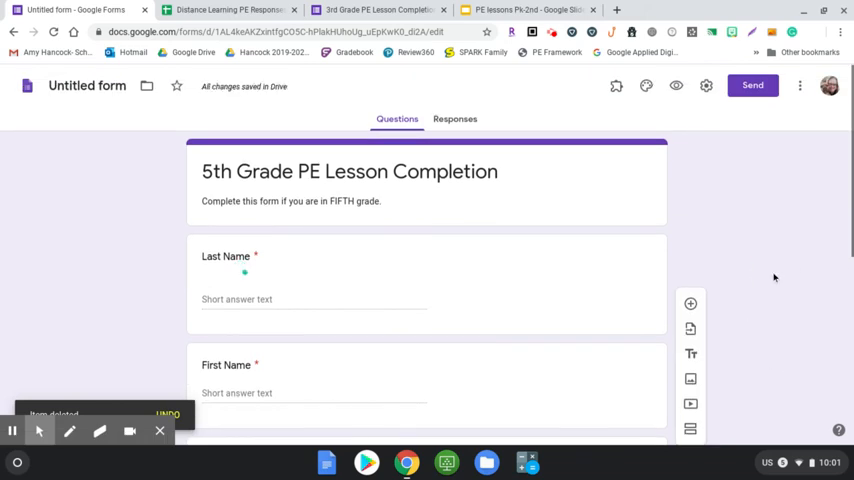
mouse_move(726, 248)
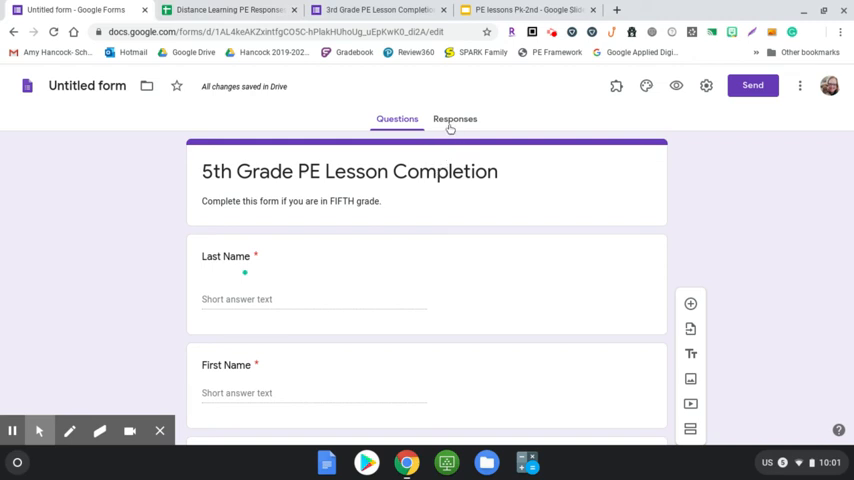
Step: Link the form's responses to the existing 'Distance Learning PE Responses' spreadsheet
click(456, 118)
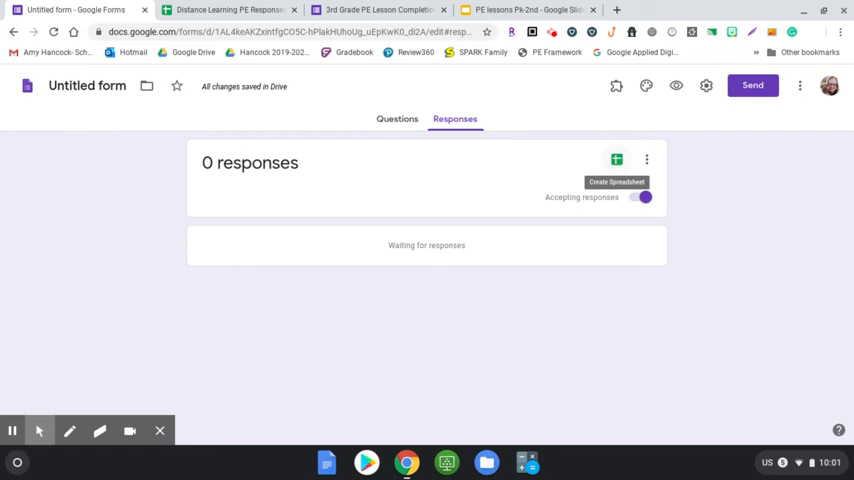
click(616, 160)
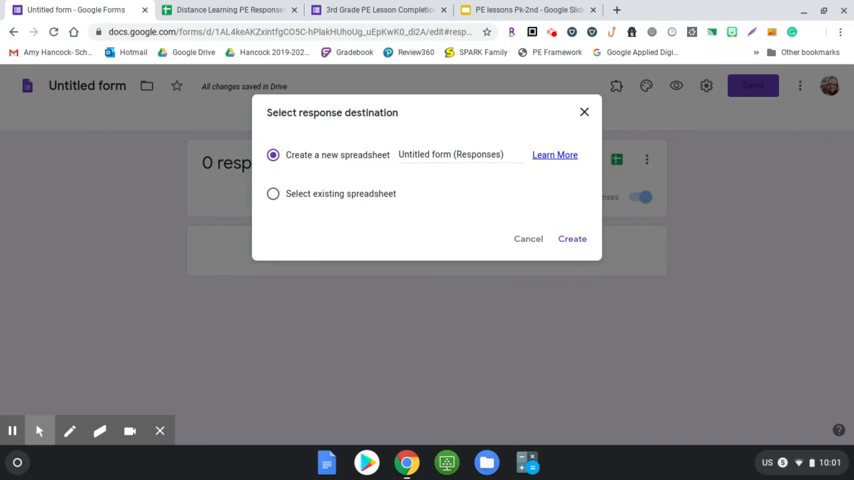
mouse_move(286, 208)
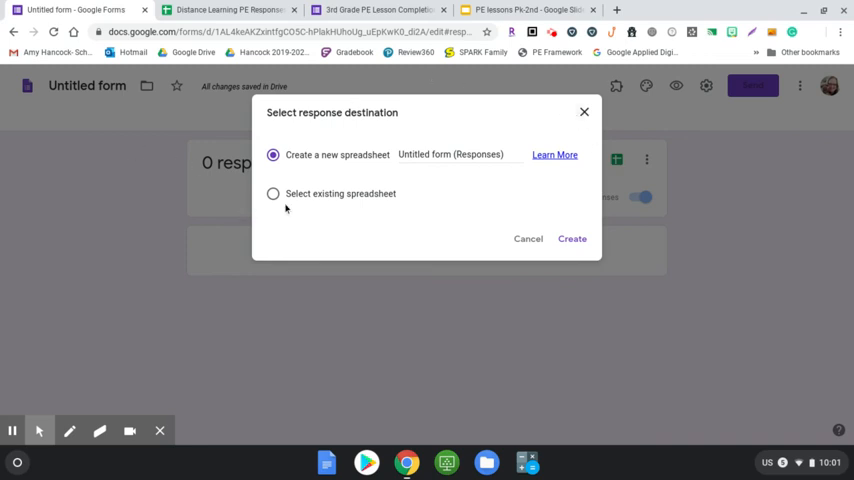
click(272, 192)
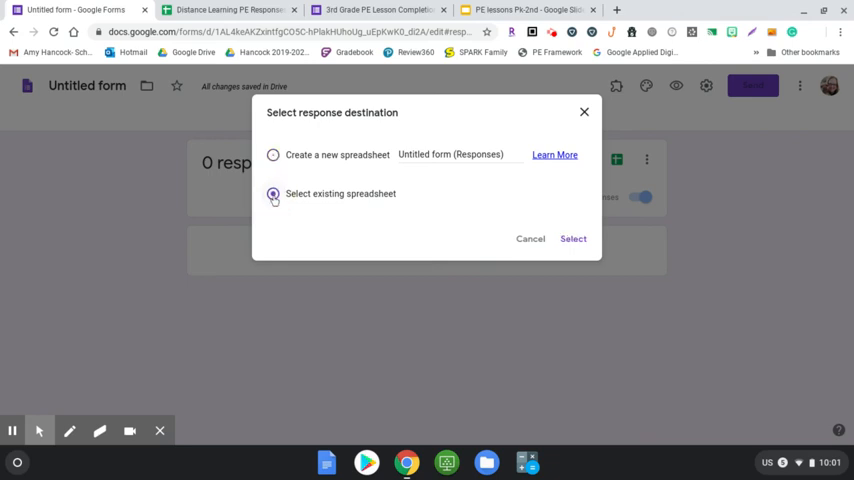
click(272, 192)
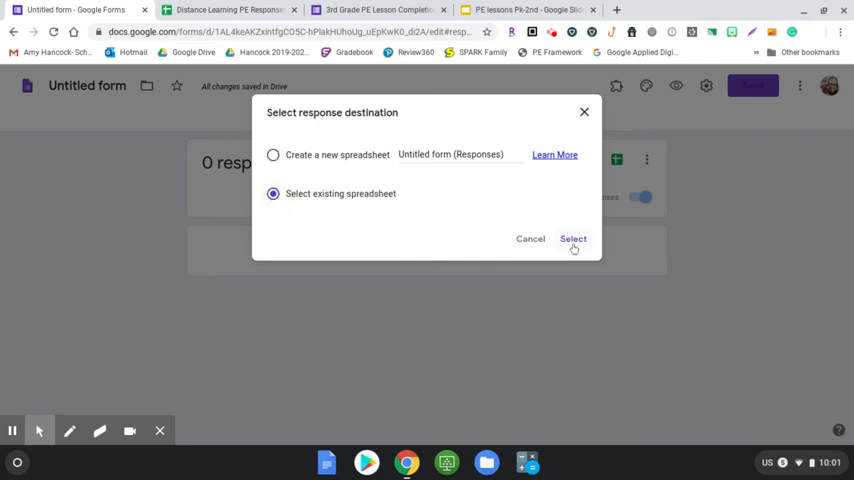
click(572, 240)
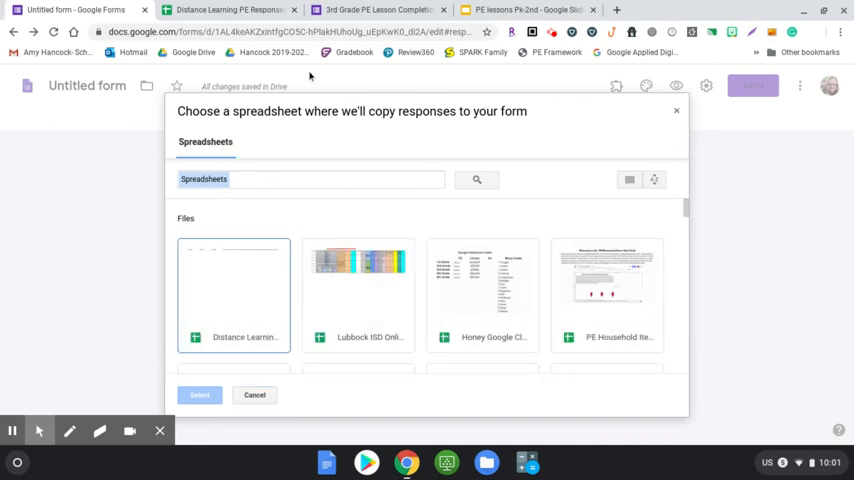
click(234, 296)
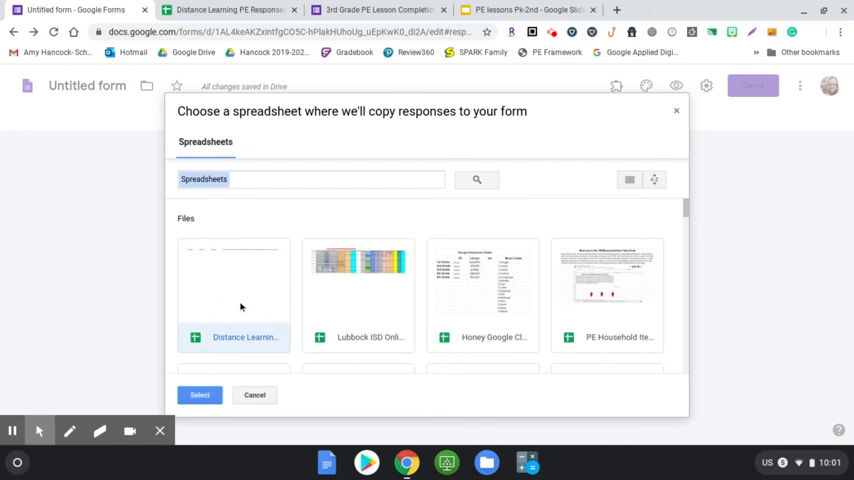
mouse_move(244, 296)
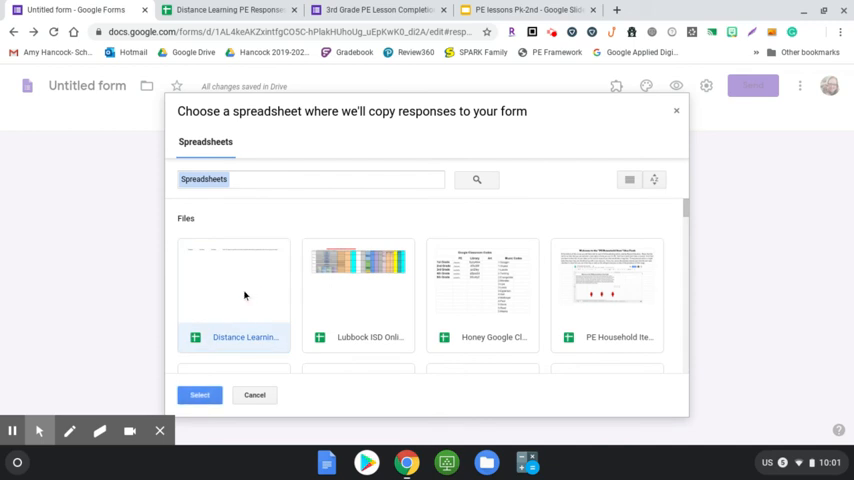
click(200, 396)
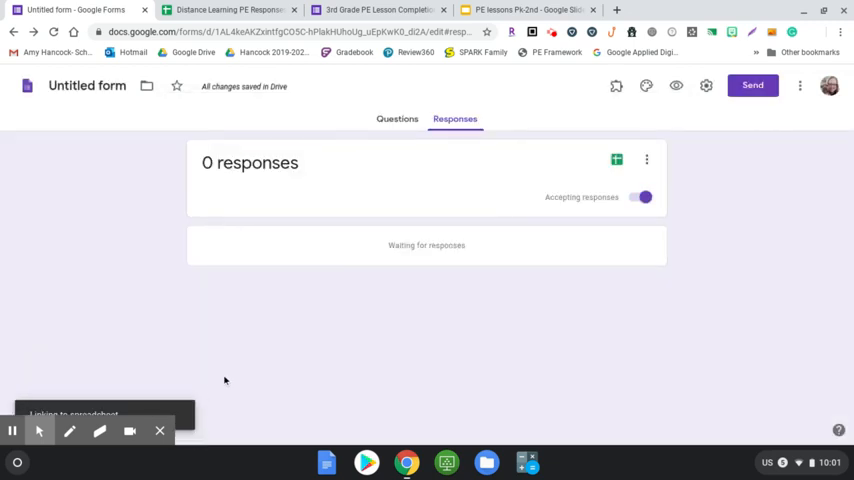
Step: Open the linked spreadsheet and begin renaming its new Form Responses tab to '5th Grade Responses'
click(616, 160)
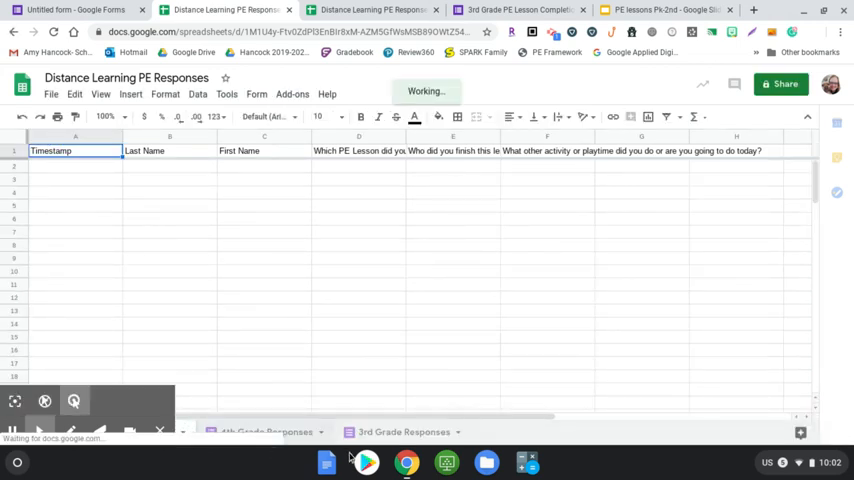
click(264, 432)
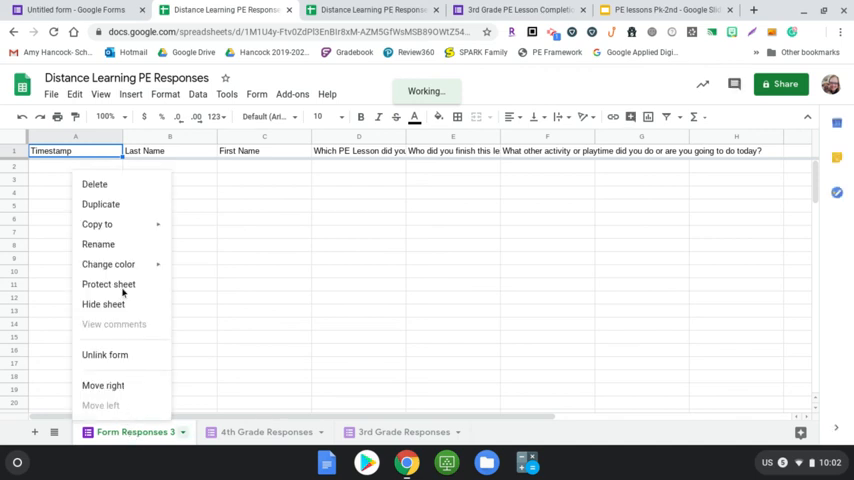
click(98, 244)
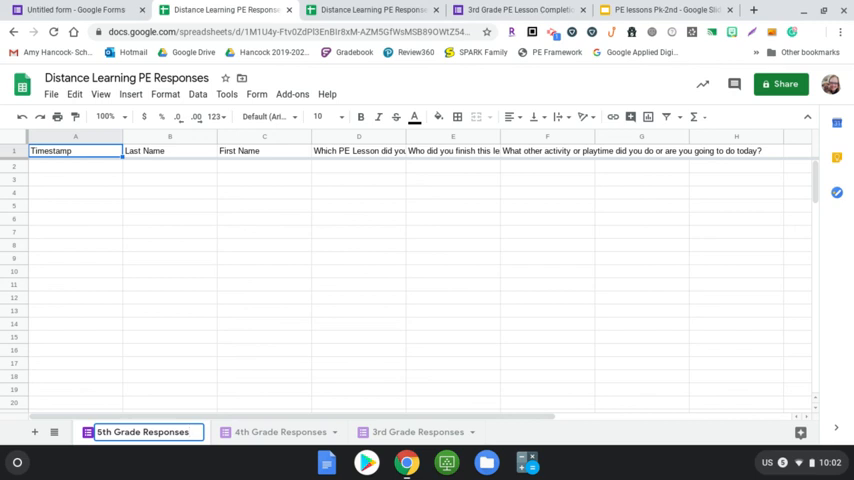
mouse_move(530, 256)
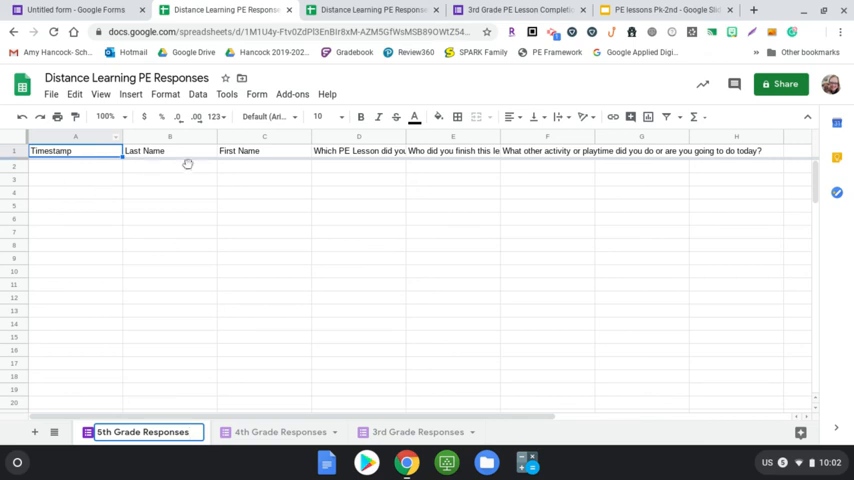
mouse_move(524, 332)
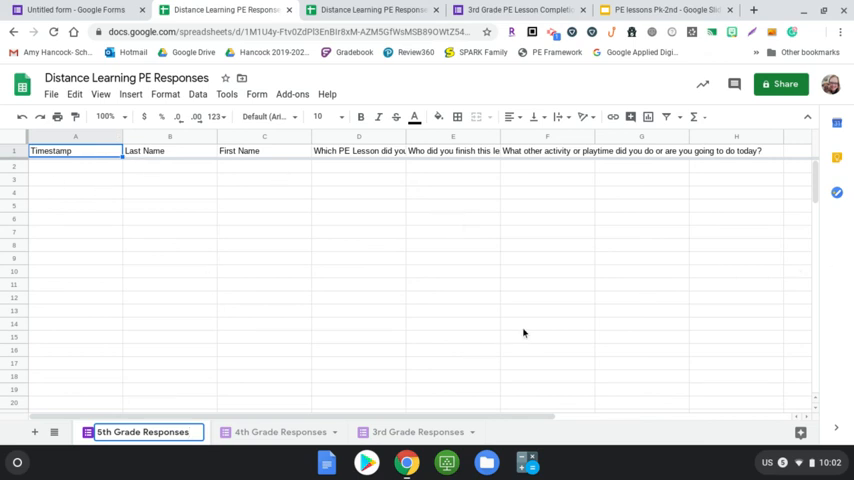
mouse_move(556, 312)
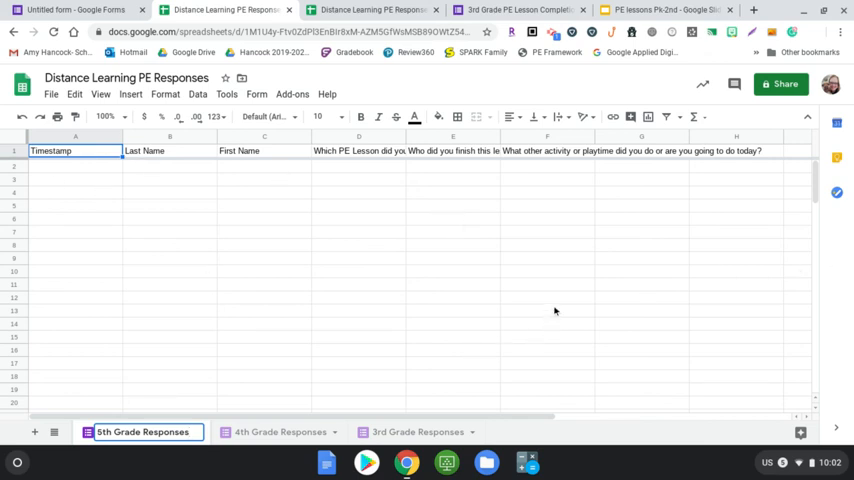
mouse_move(504, 196)
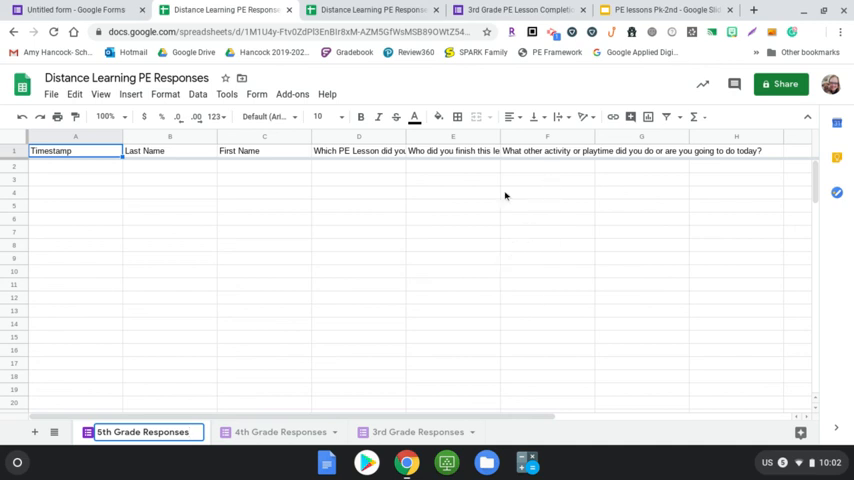